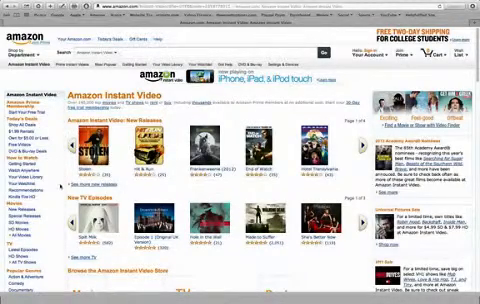
scroll("down", 3)
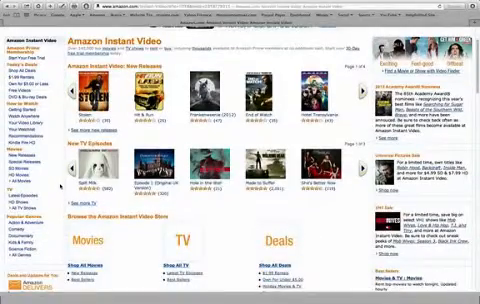
scroll("down", 3)
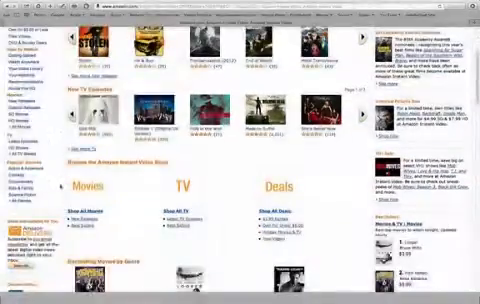
scroll("down", 3)
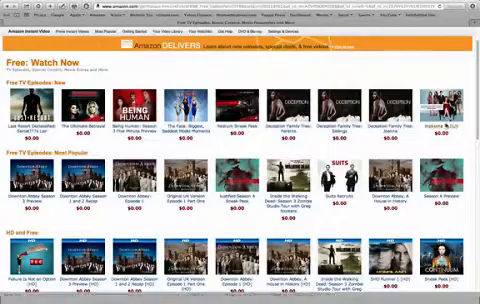
scroll("down", 3)
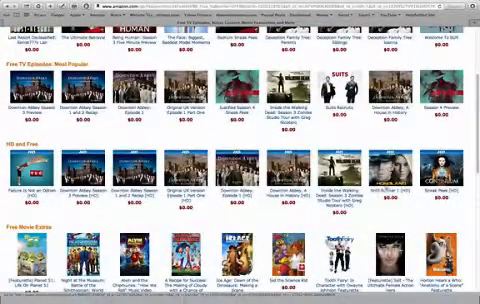
scroll("down", 3)
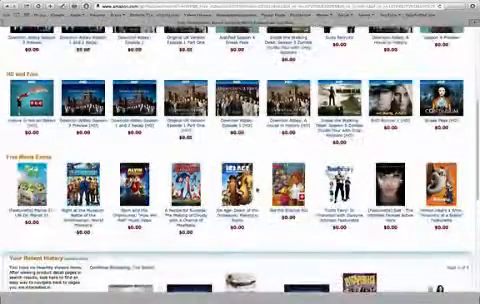
scroll("up", 3)
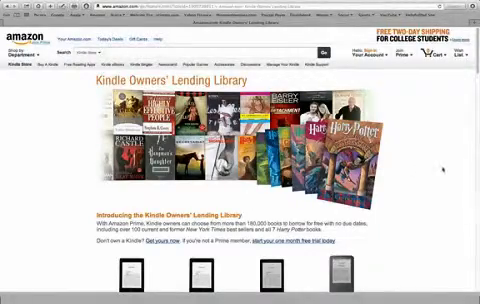
scroll("down", 3)
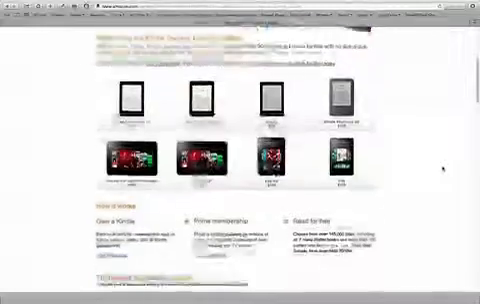
scroll("down", 3)
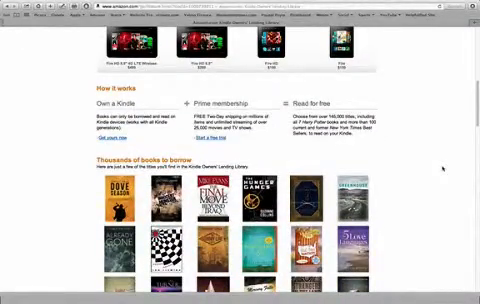
scroll("down", 3)
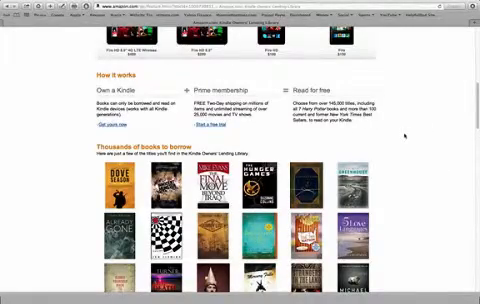
scroll("down", 3)
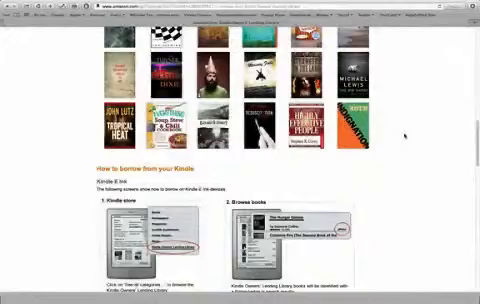
scroll("down", 3)
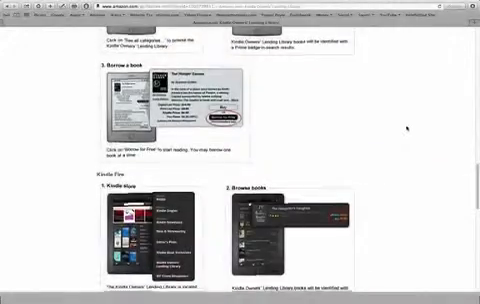
scroll("down", 3)
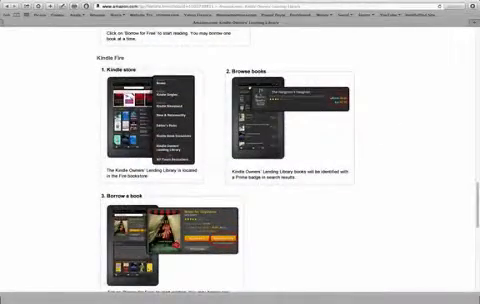